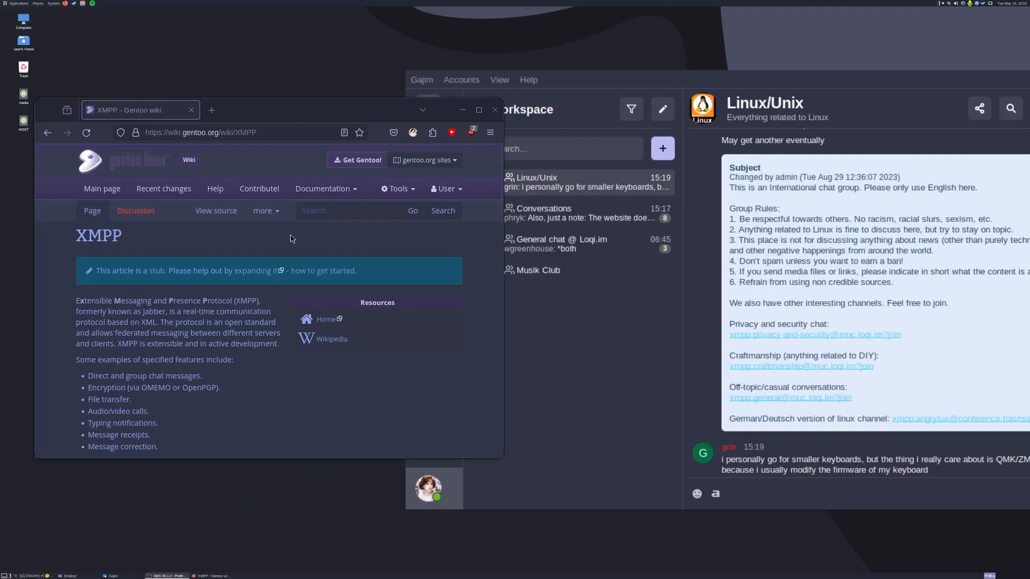
Scroll the Gentoo wiki XMPP client table down from Dino to the Psi row.
scroll(down, 3)
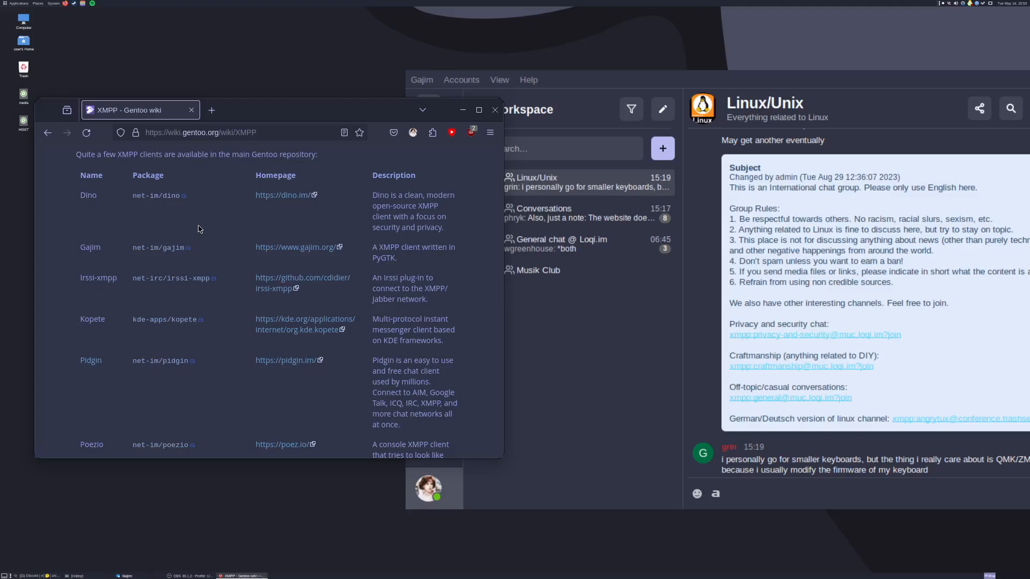
mouse_move(192, 270)
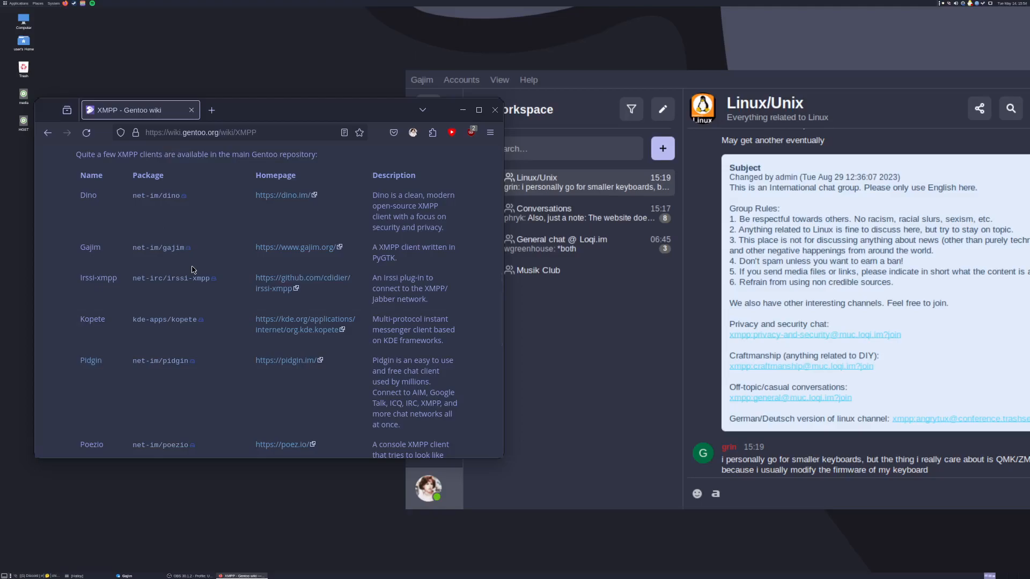
mouse_move(188, 208)
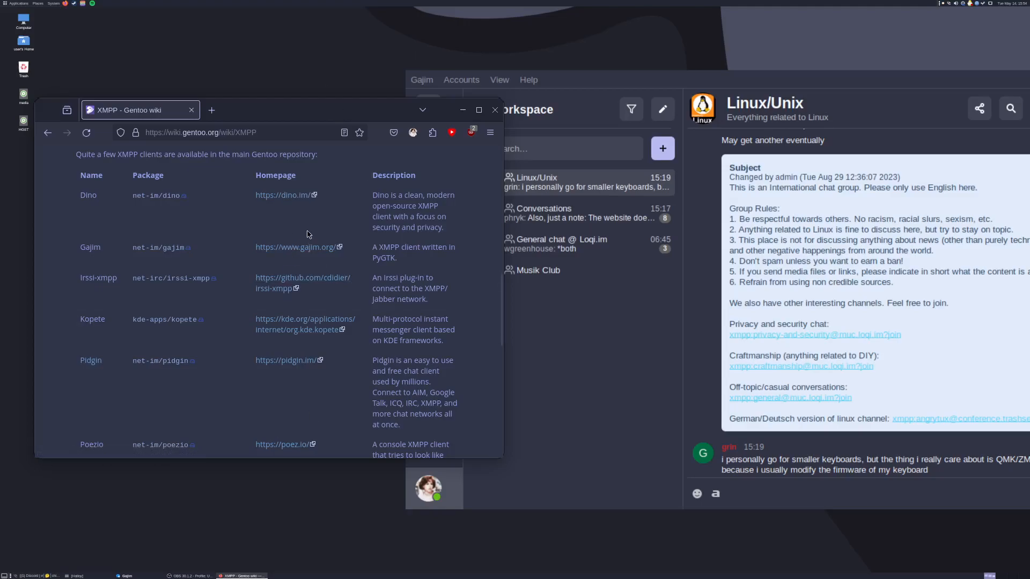
scroll(down, 3)
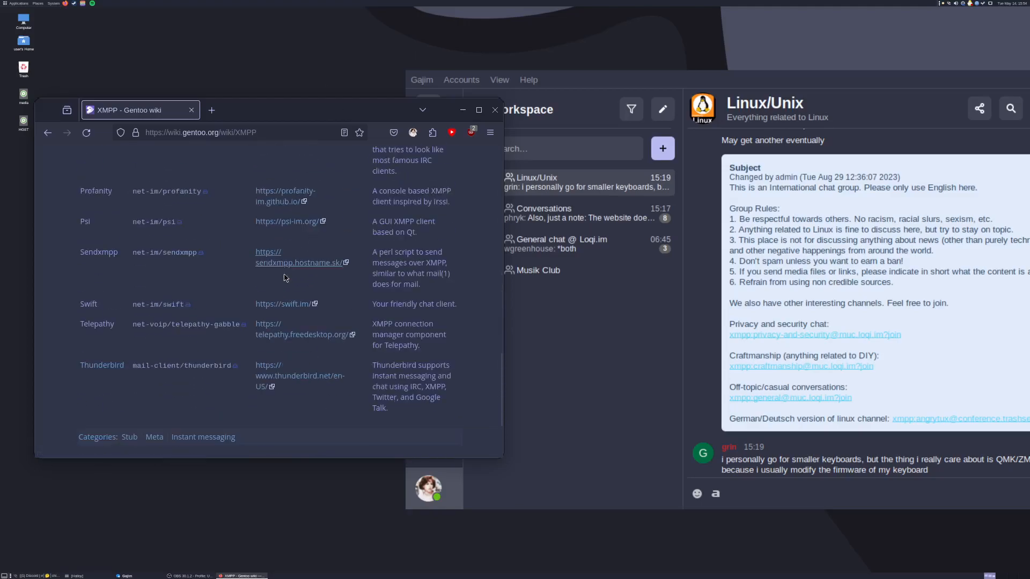
mouse_move(165, 304)
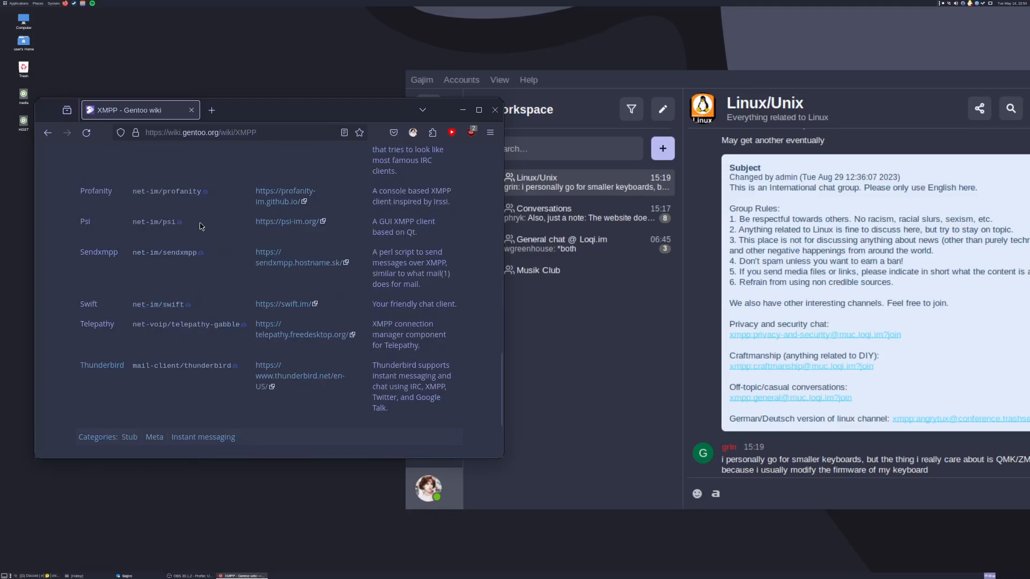
mouse_move(157, 222)
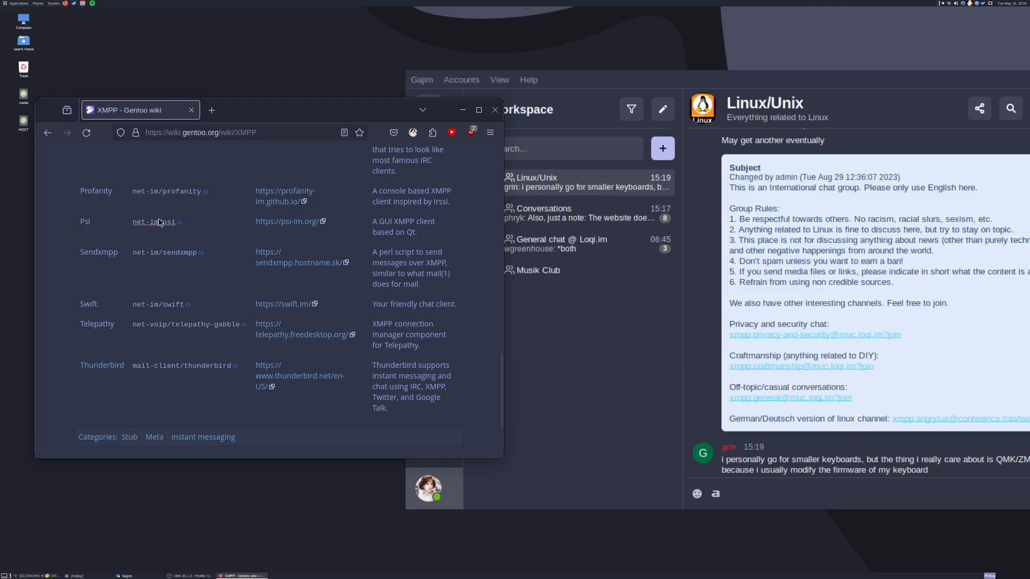
mouse_move(171, 228)
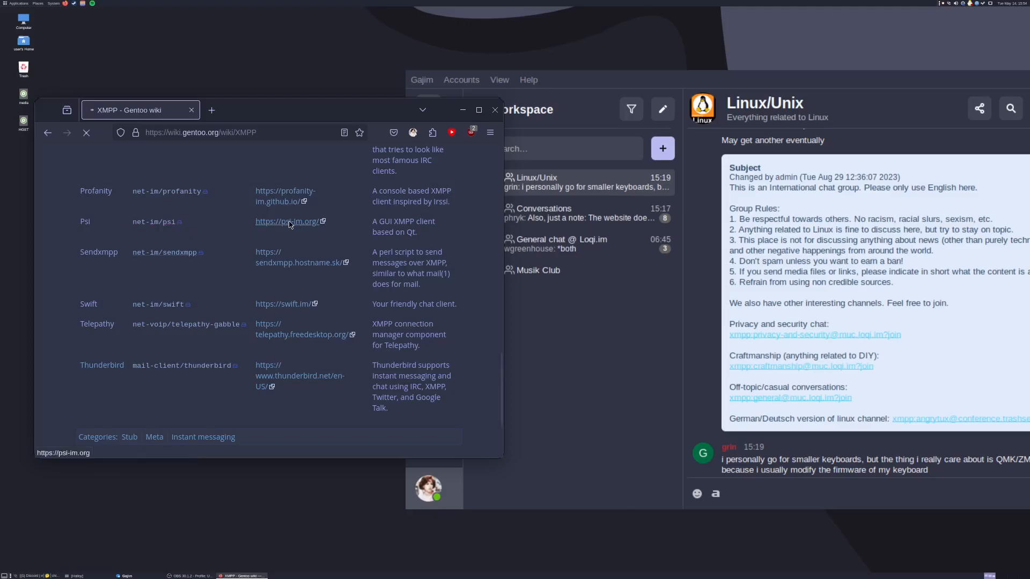
Follow the psi-im.org homepage link from the Psi row of the client table.
click(287, 221)
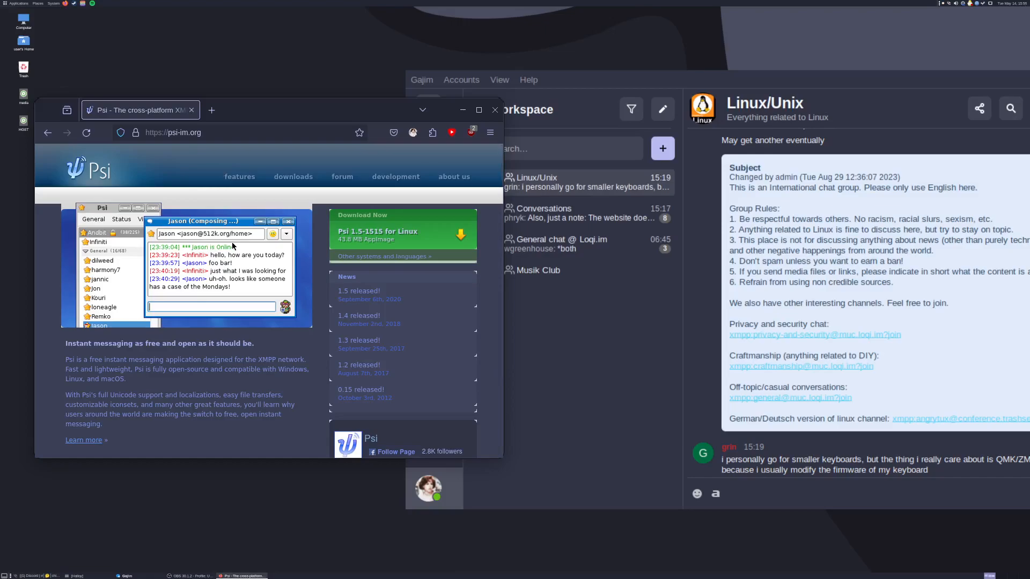
mouse_move(228, 196)
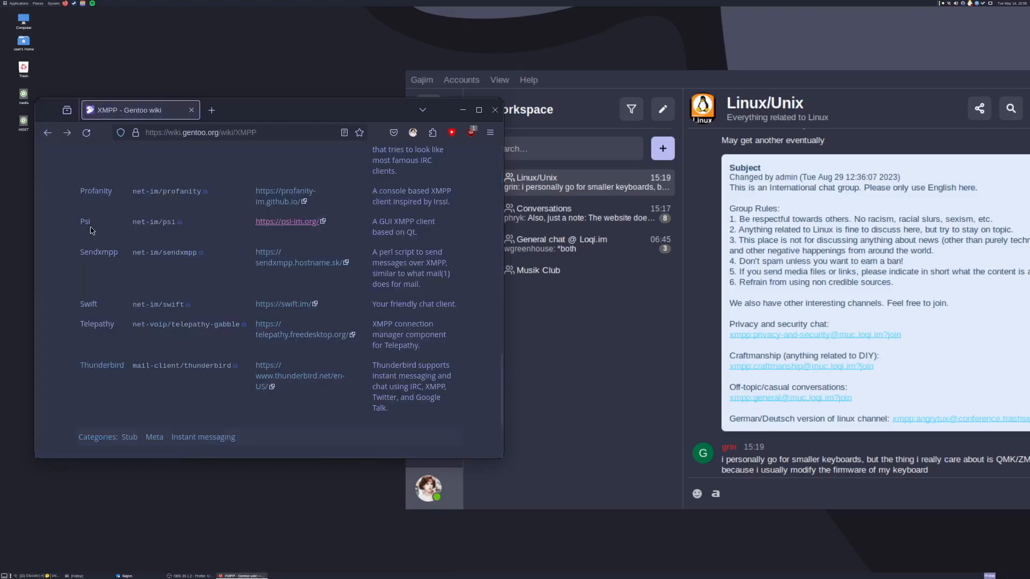
mouse_move(53, 188)
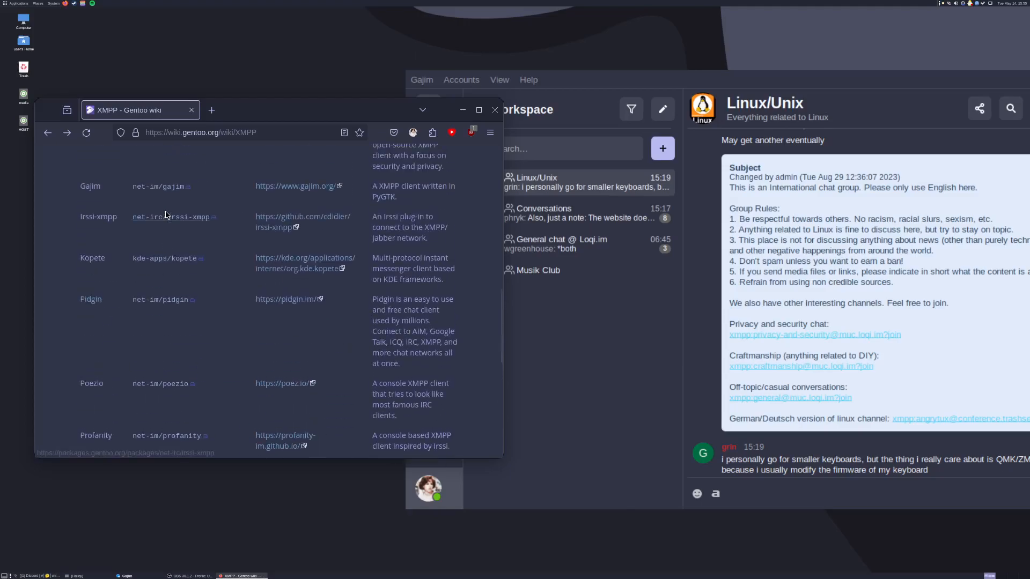
mouse_move(151, 214)
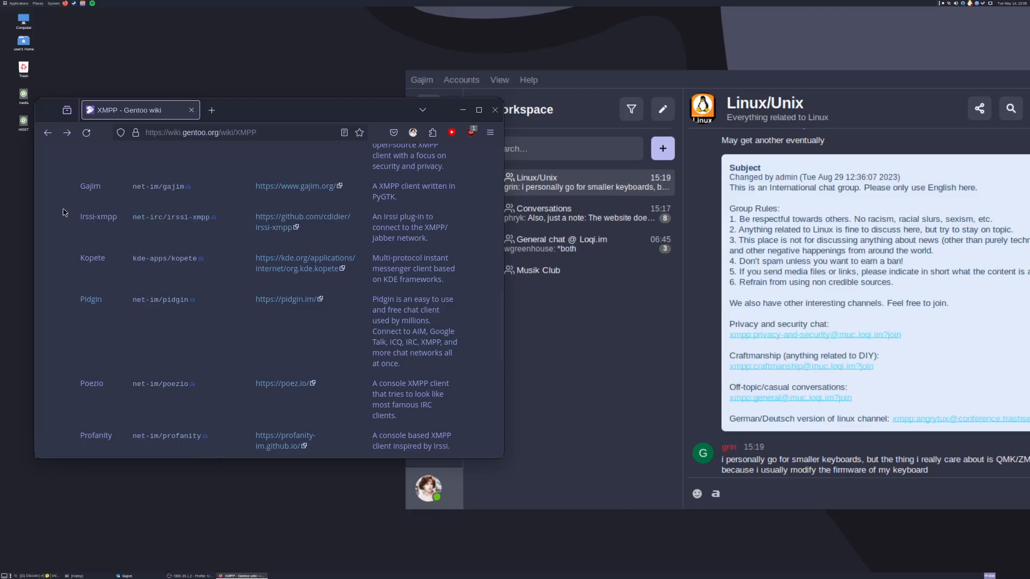
mouse_move(163, 178)
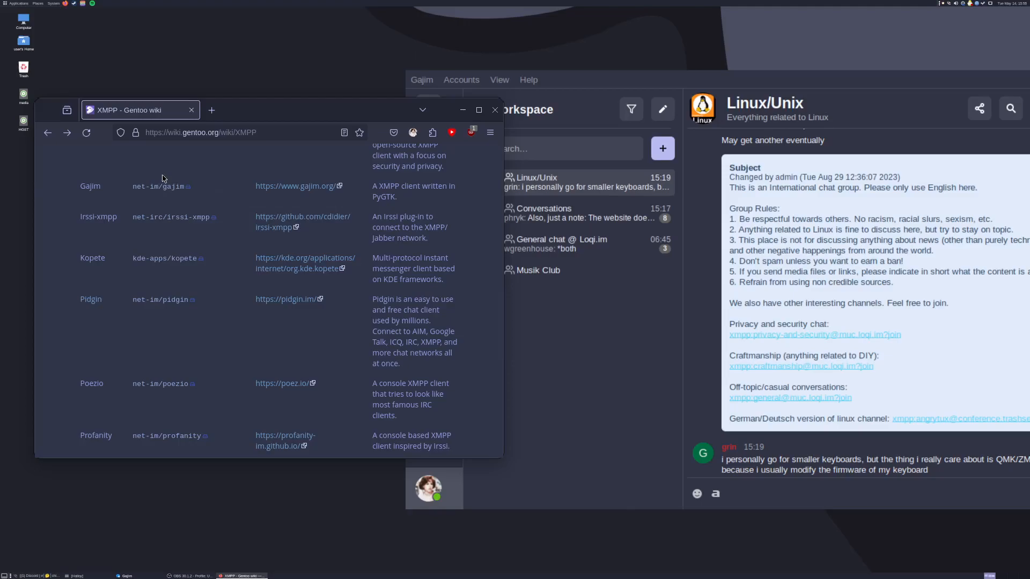
mouse_move(332, 200)
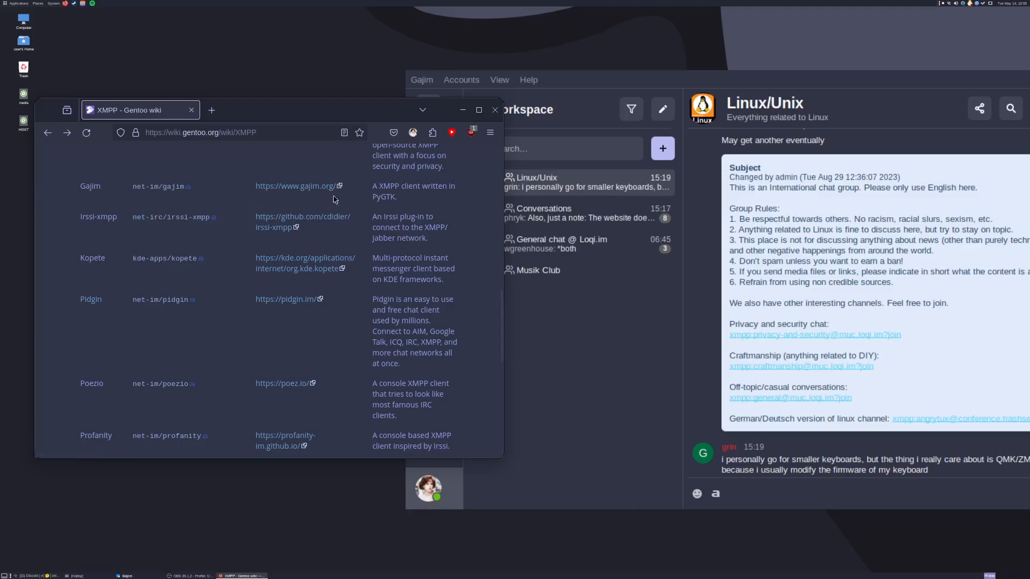
mouse_move(262, 178)
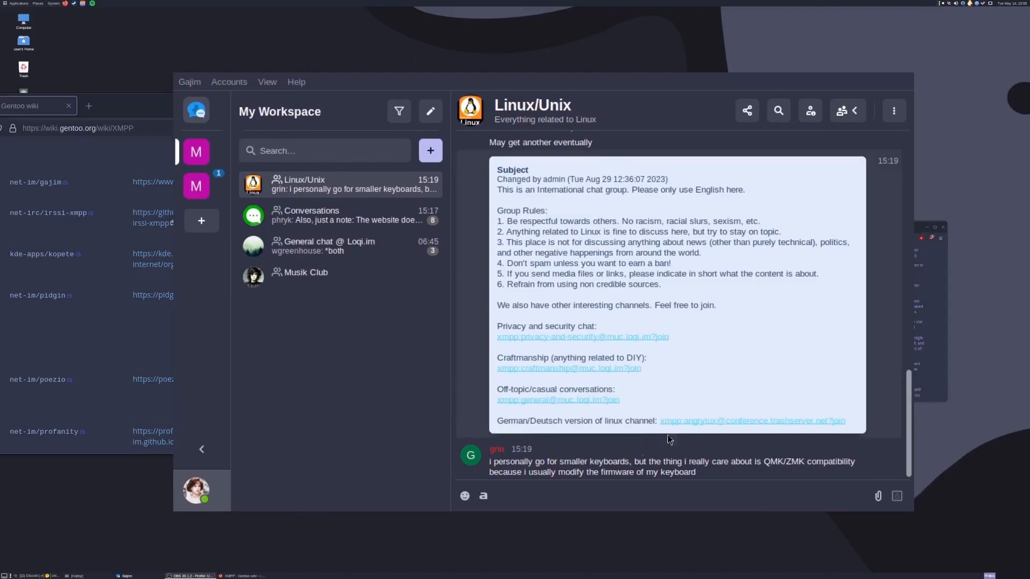
click(677, 496)
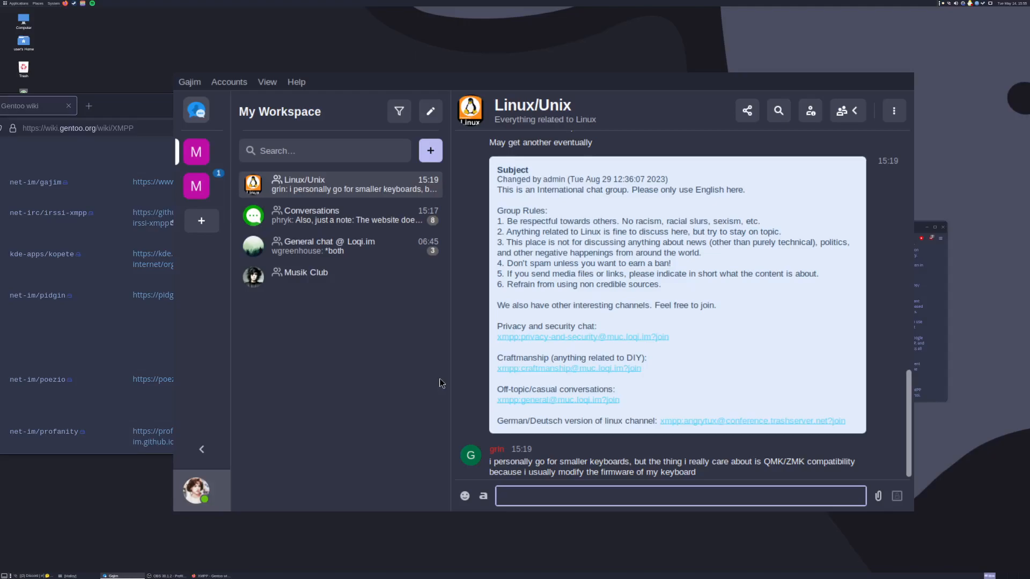
click(680, 495)
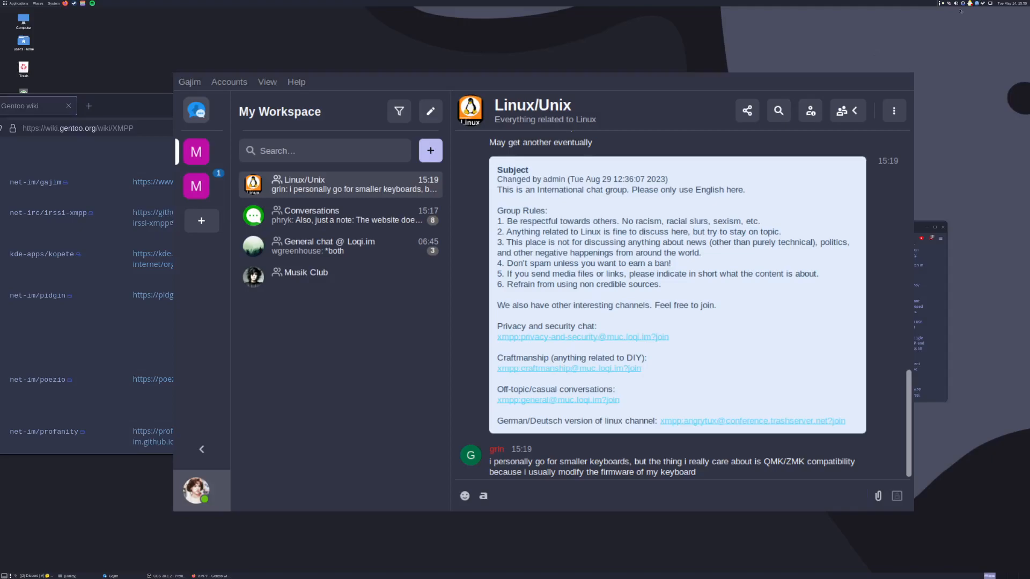
click(977, 3)
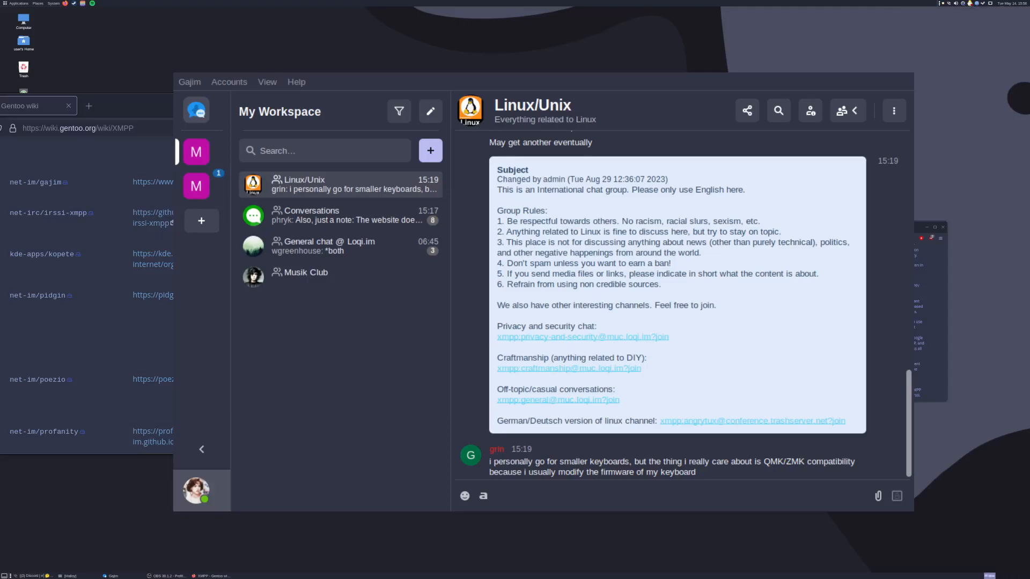
click(656, 495)
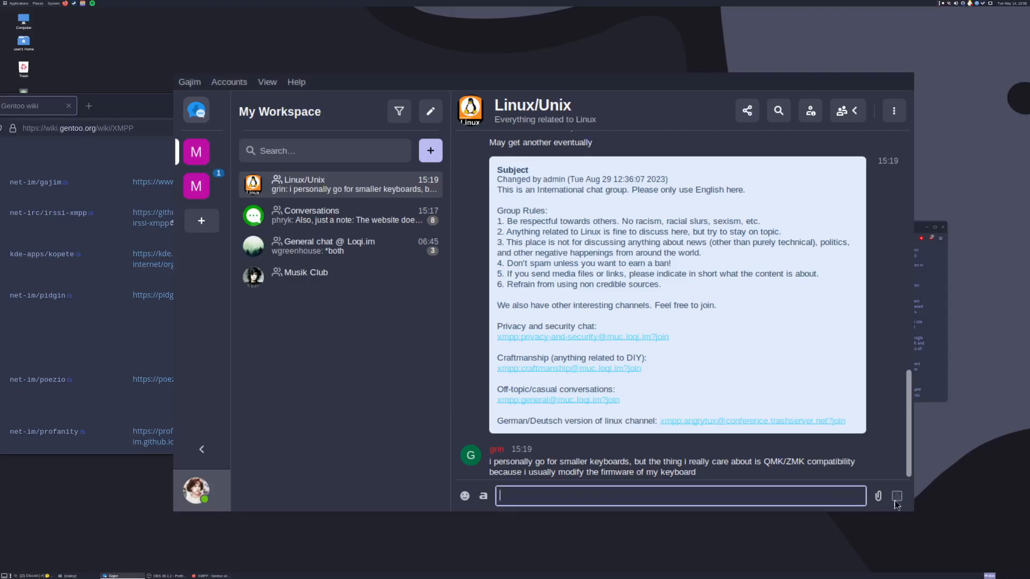
mouse_move(647, 458)
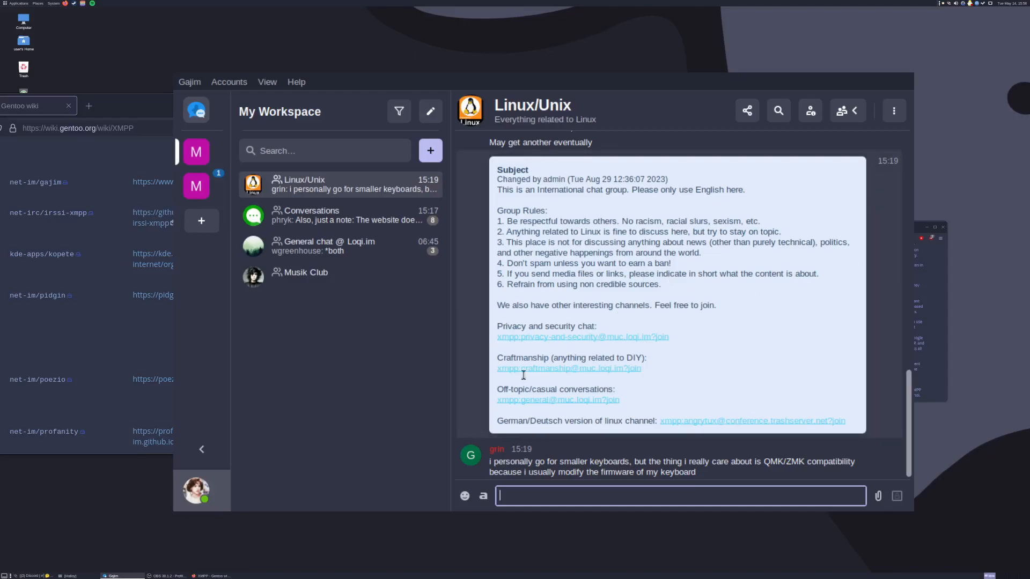
mouse_move(601, 204)
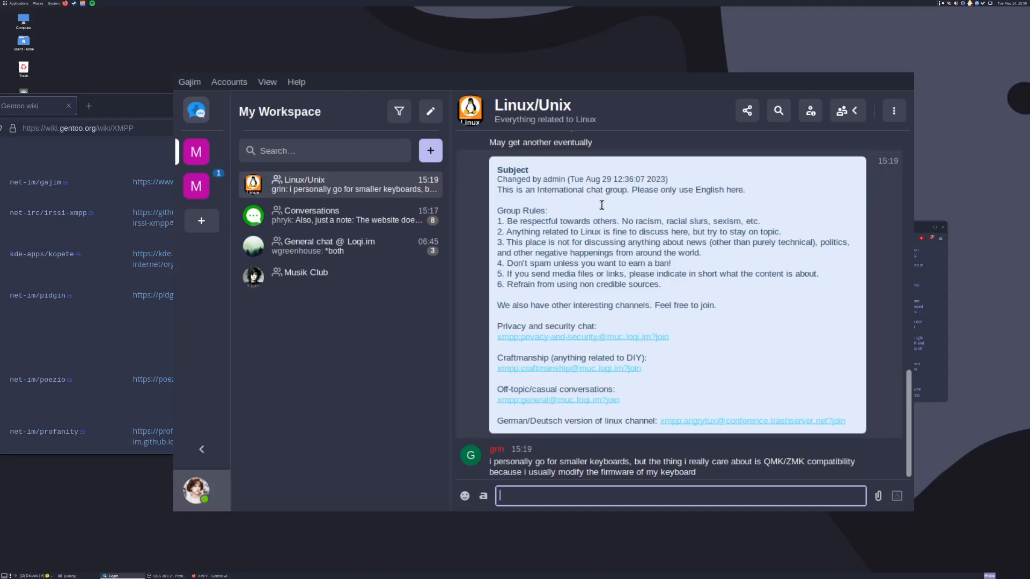
mouse_move(592, 241)
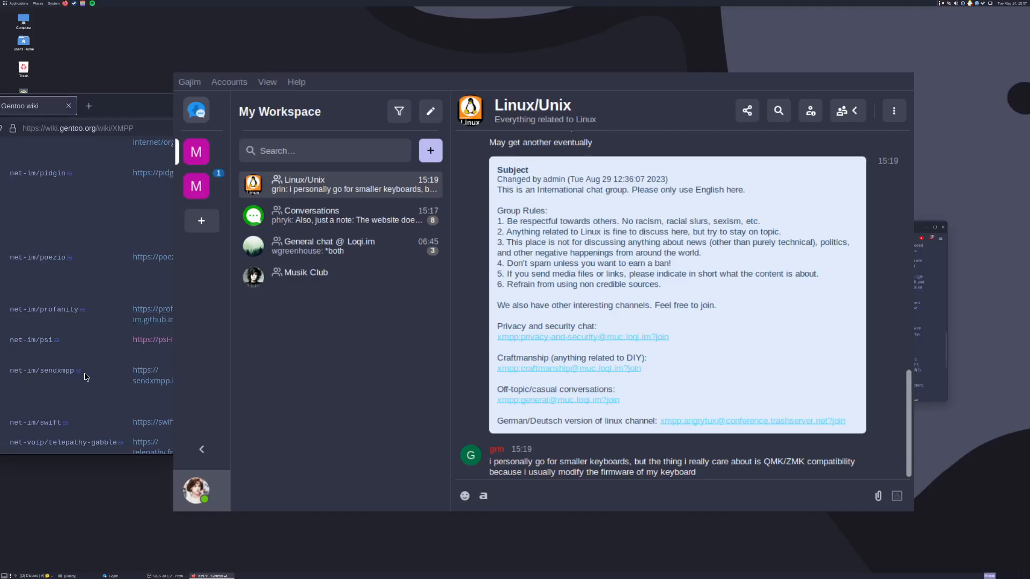
mouse_move(75, 338)
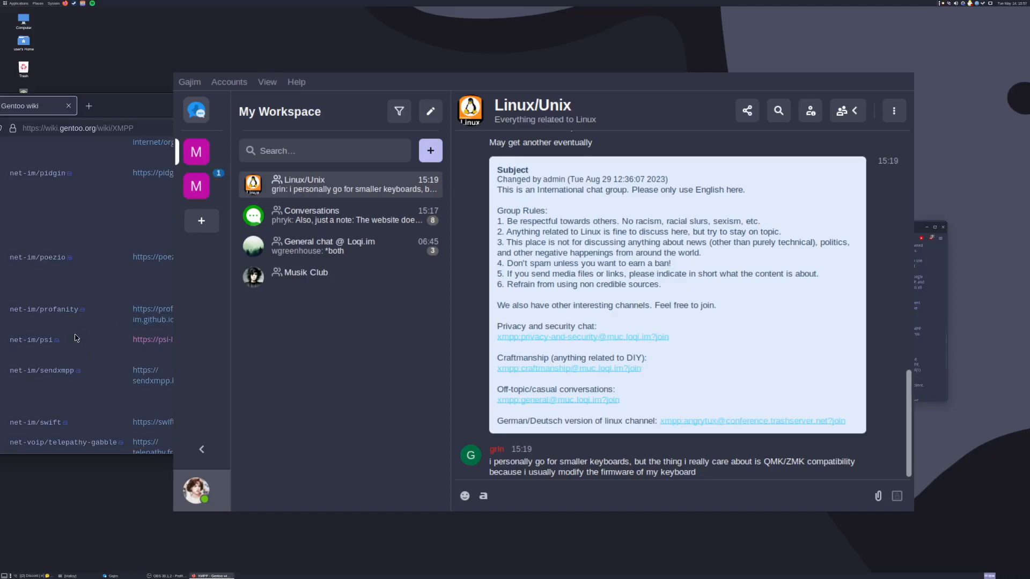
scroll(down, 3)
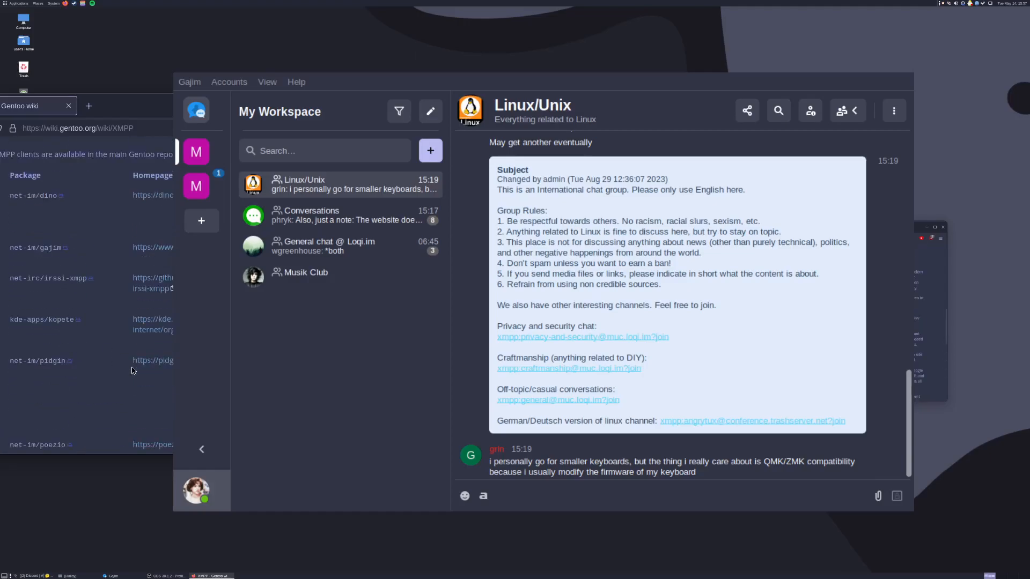
scroll(down, 3)
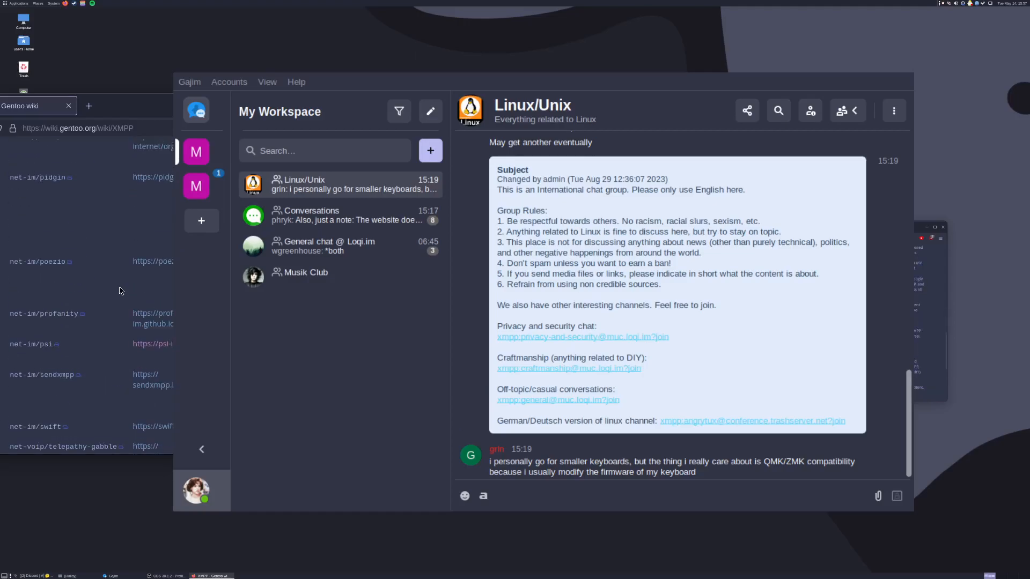
mouse_move(118, 338)
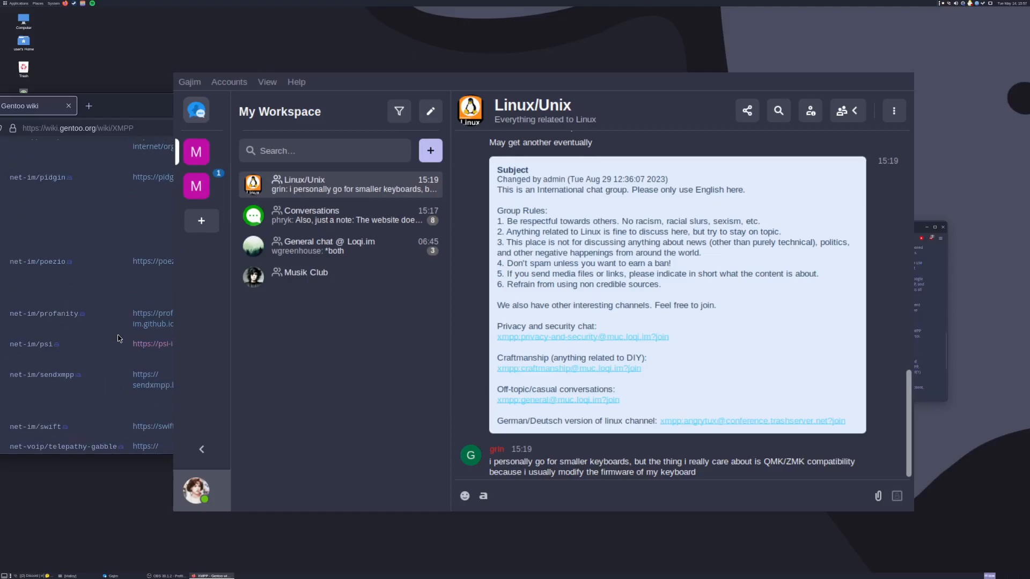
scroll(down, 3)
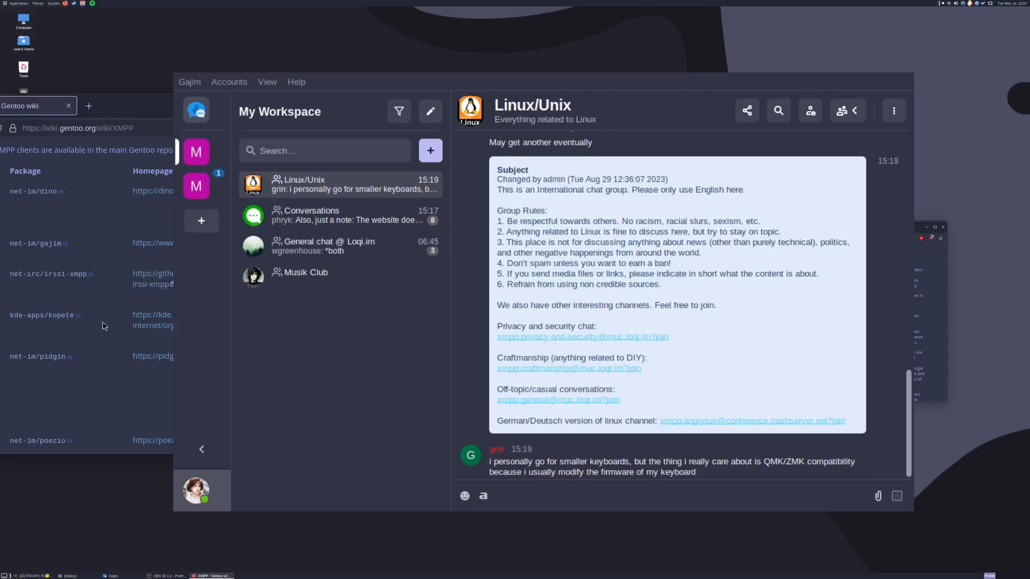
mouse_move(95, 233)
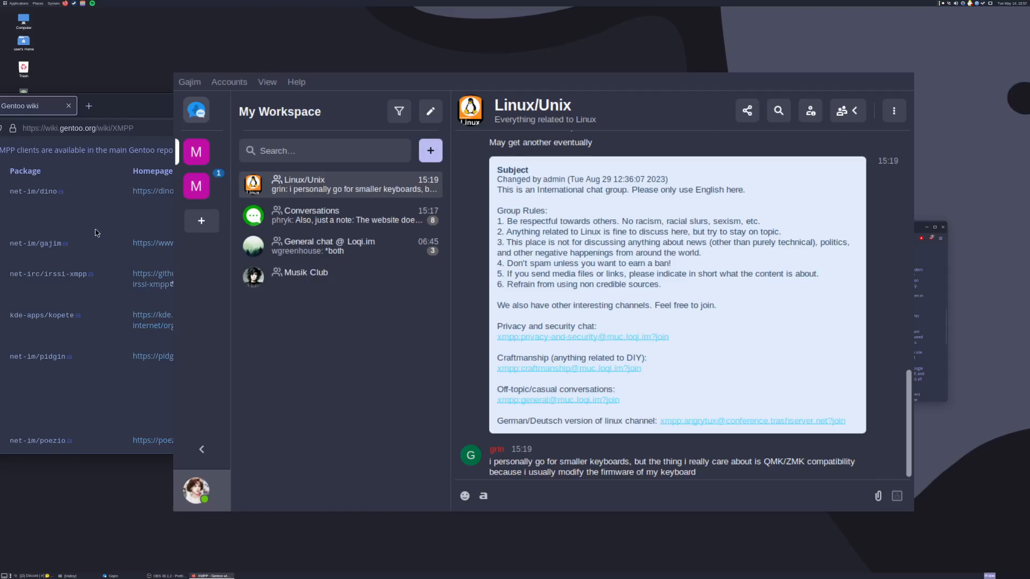